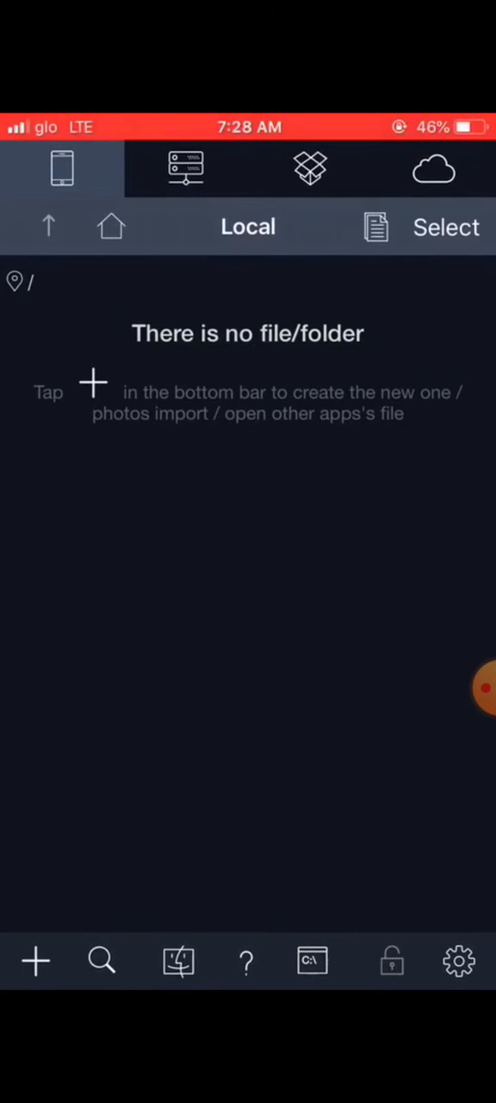
Step: Create a new folder named 'coding with habebah' in local storage
left_click(34, 960)
type("oding with habebah")
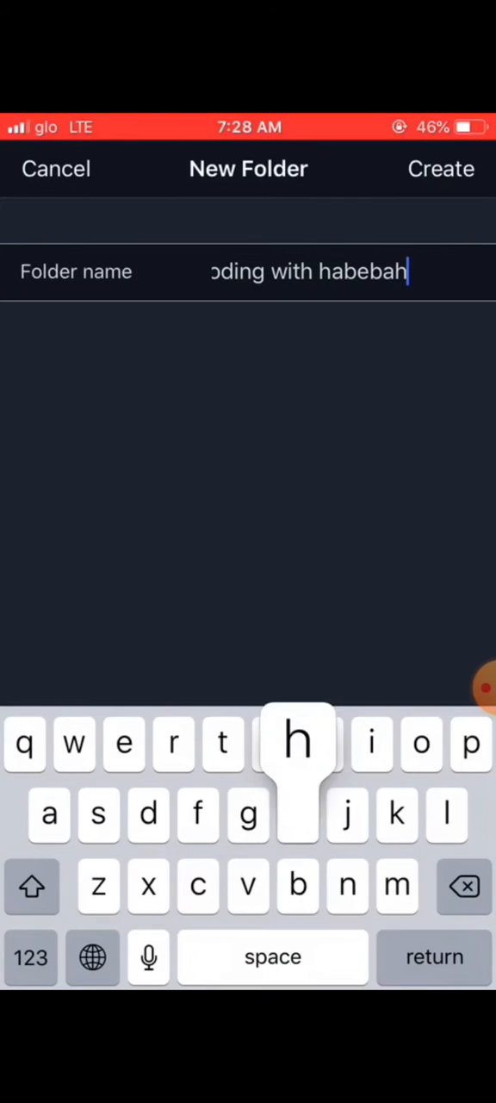
left_click(441, 169)
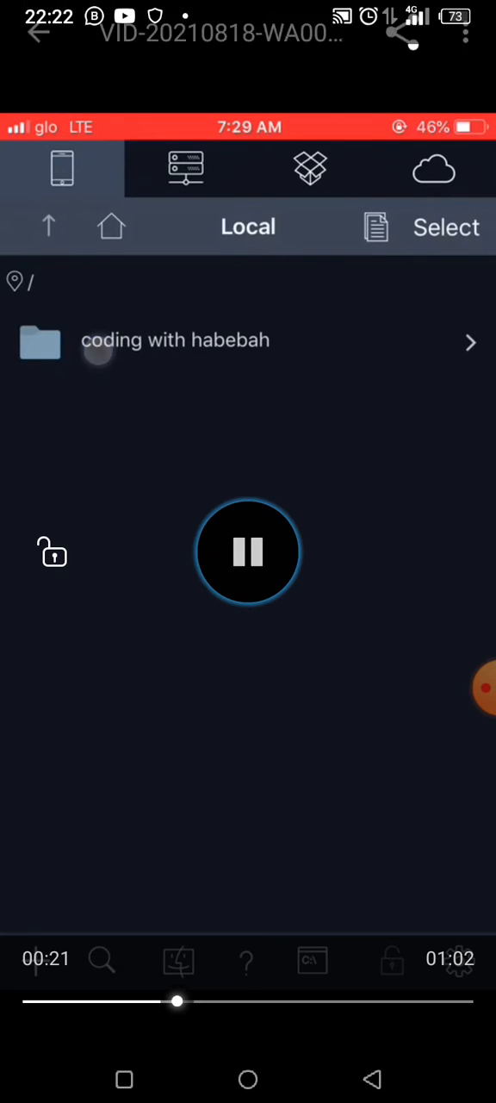
Step: Inside the 'coding with habebah' folder, create a new file named myfirstcode.html
left_click(176, 341)
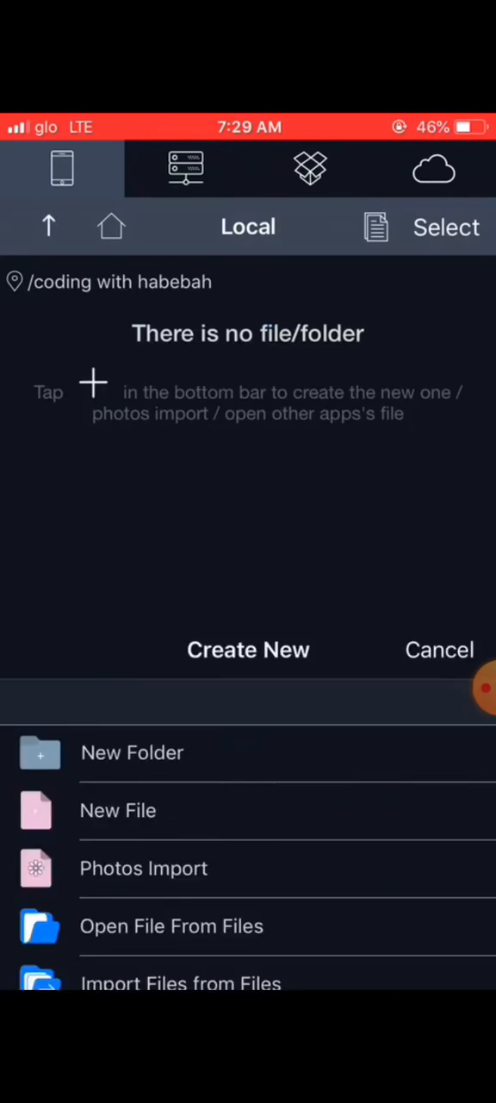
left_click(439, 650)
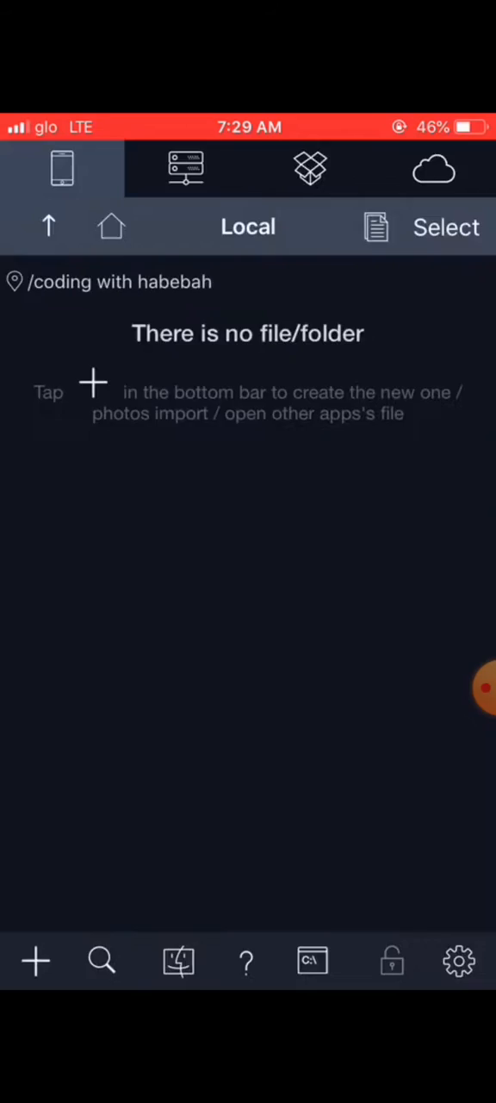
left_click(35, 960)
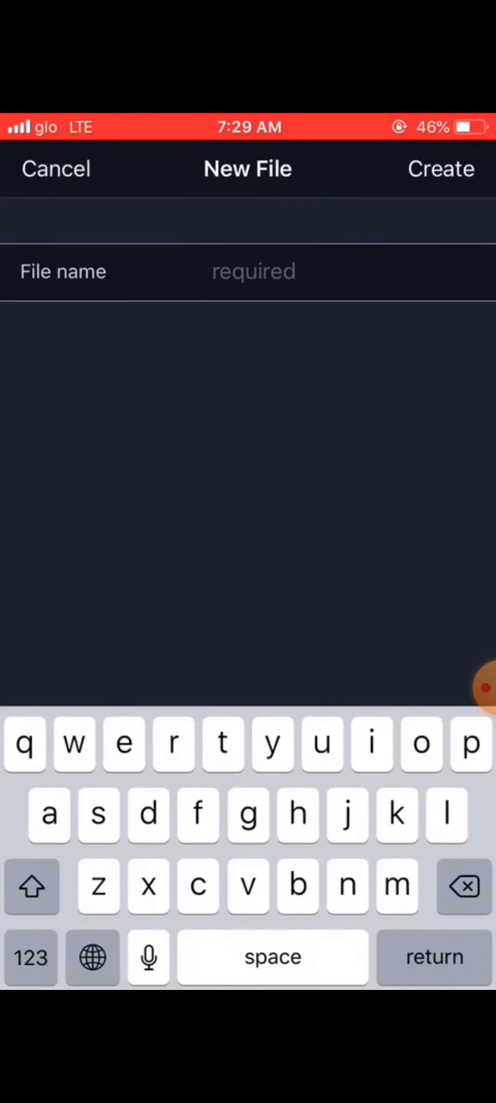
type("my")
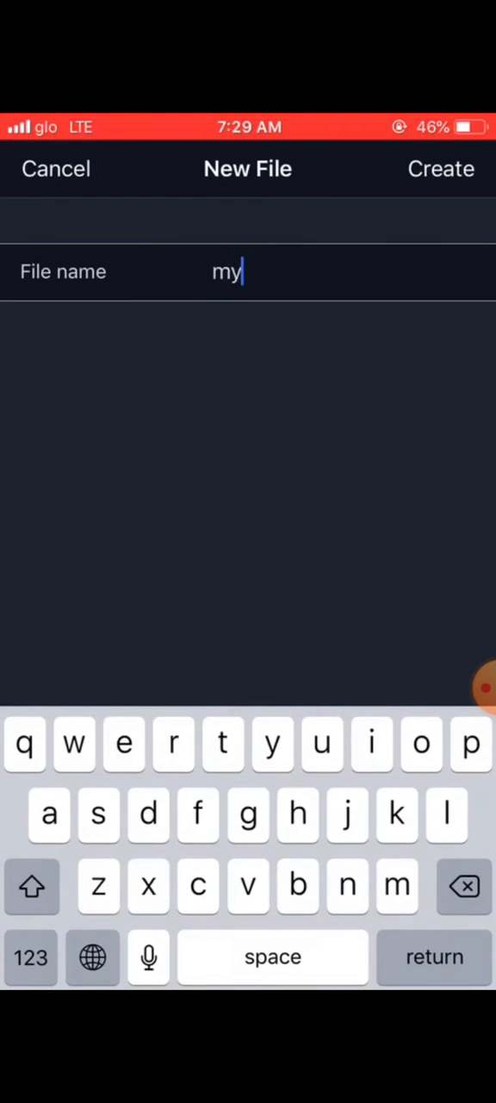
type("firs")
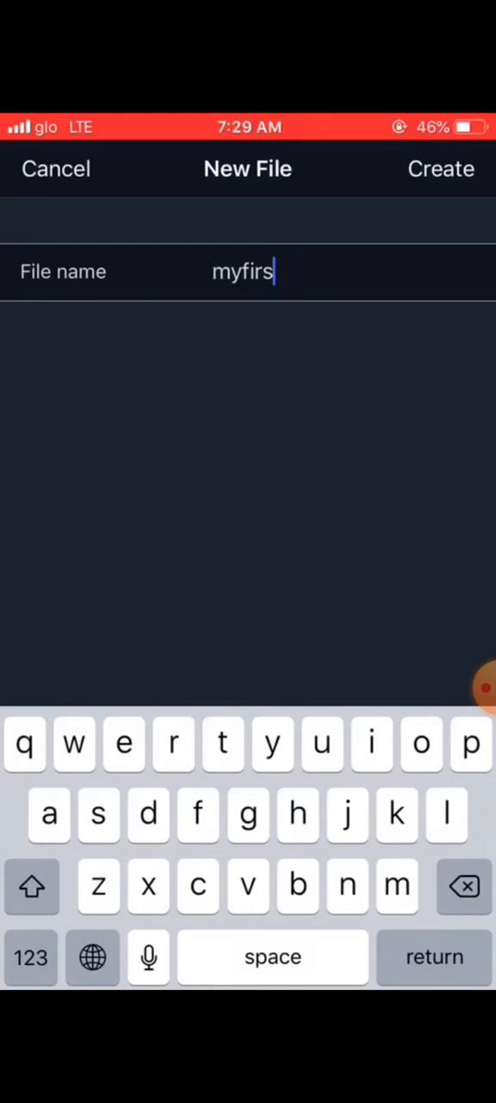
type("t")
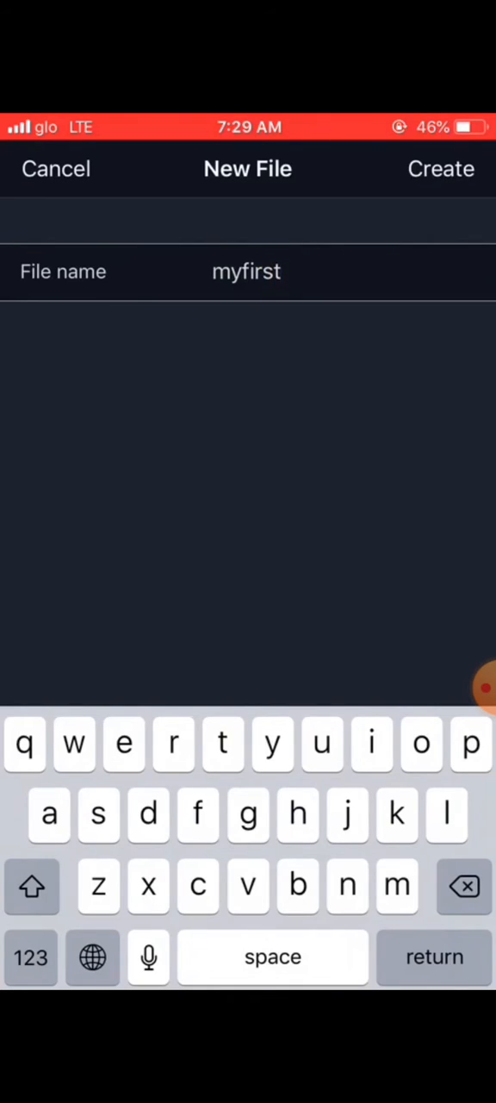
type("co")
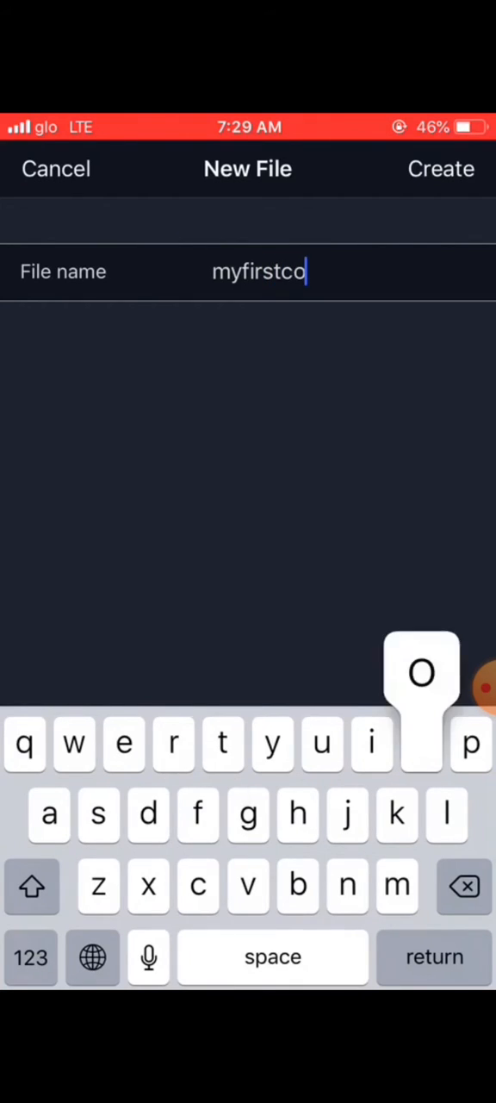
type("de")
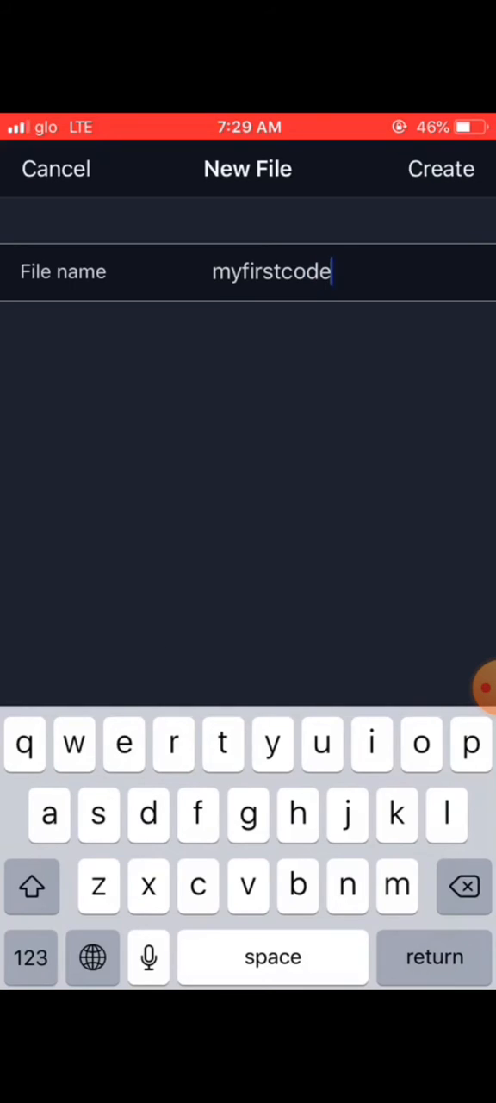
type(".")
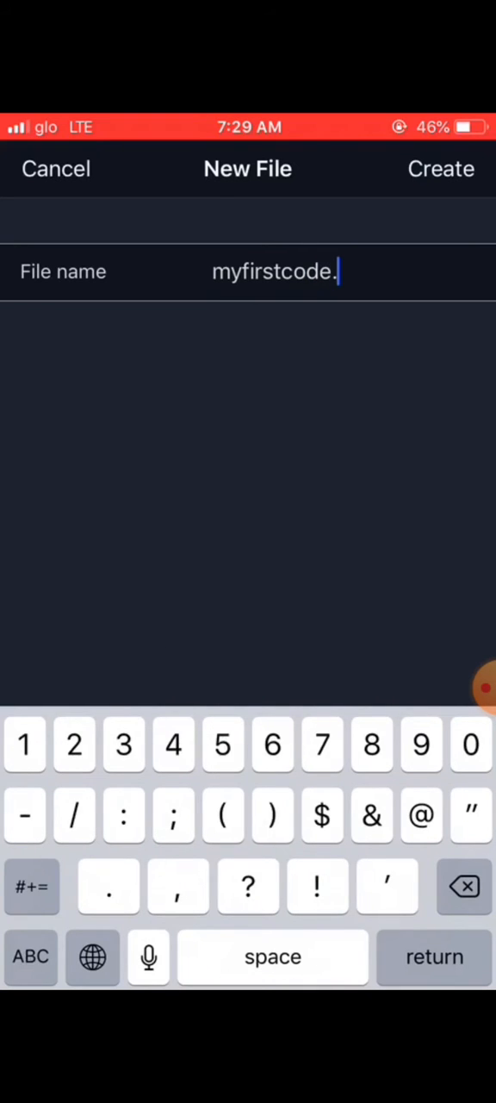
type("h")
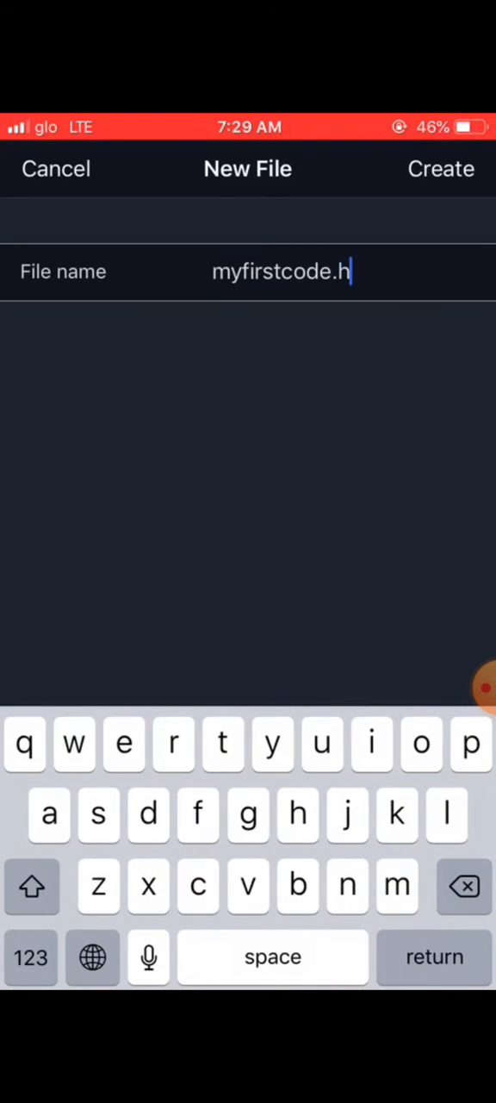
type("tml")
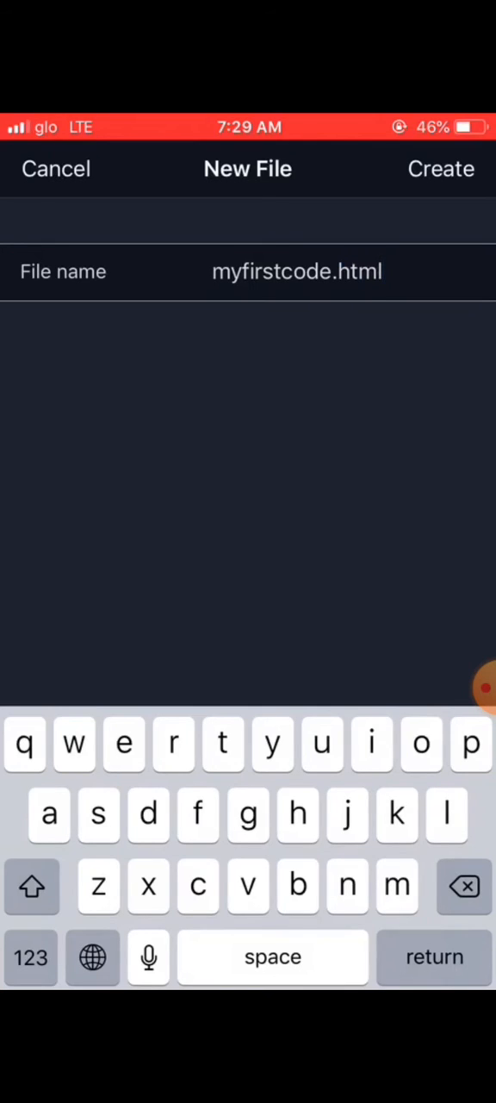
left_click(441, 169)
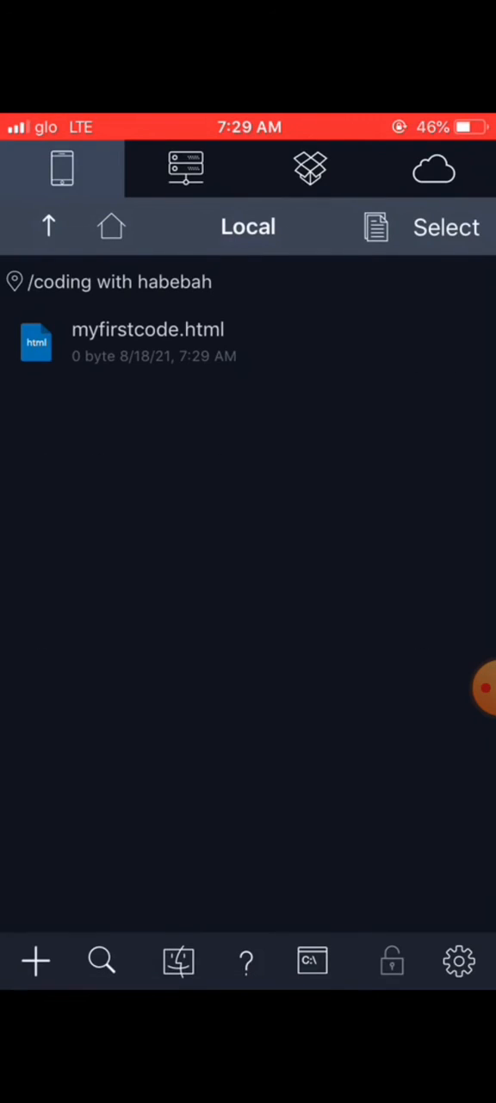
Step: Open myfirstcode.html from the file list into an empty editing area
left_click(146, 341)
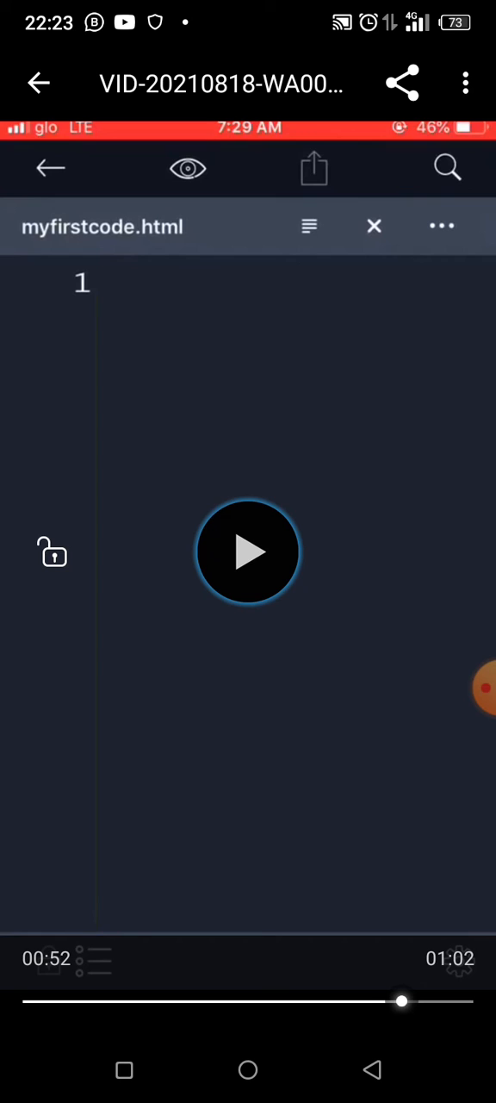
left_click(248, 551)
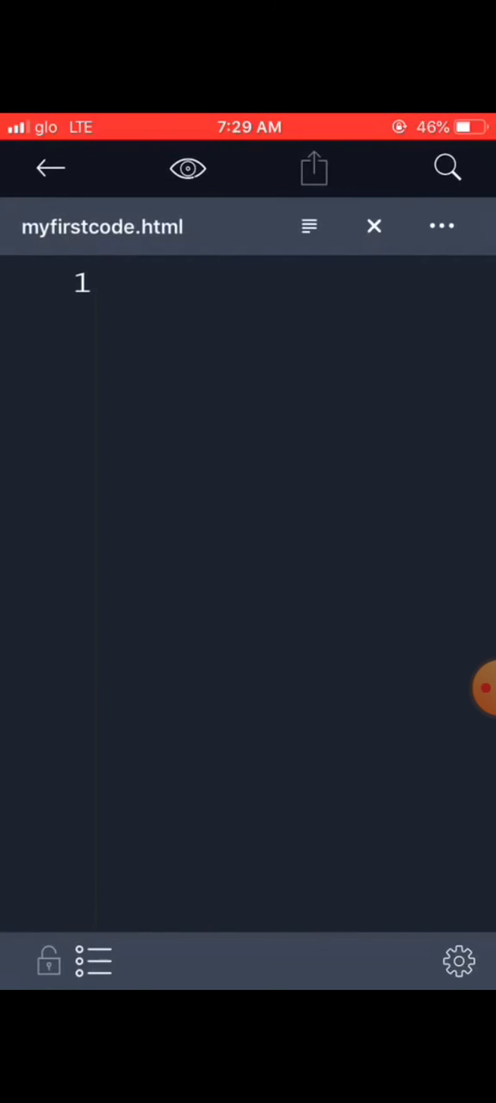